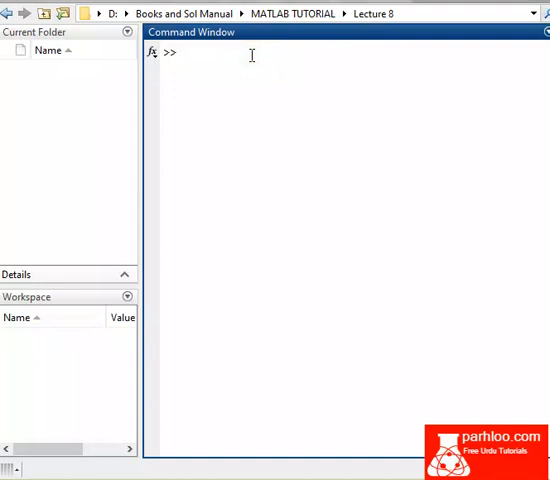
# Step: Run the edit command from the Command Window to open a blank Untitled4 script
pyautogui.click(183, 52)
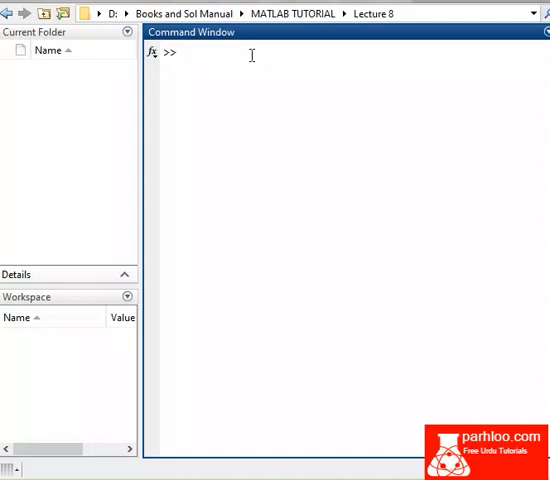
pyautogui.write('edit')
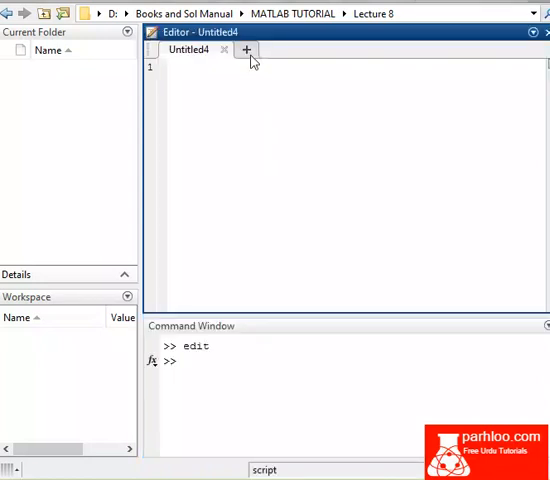
# Step: Type the declaration function a=MyRandomFunc(b,c) in the editor
pyautogui.write('function')
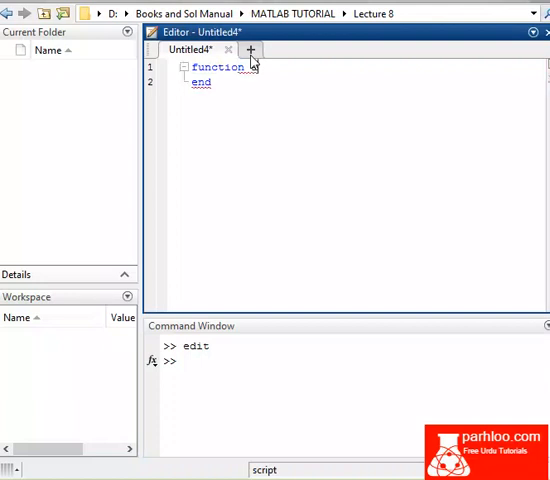
pyautogui.write('=My')
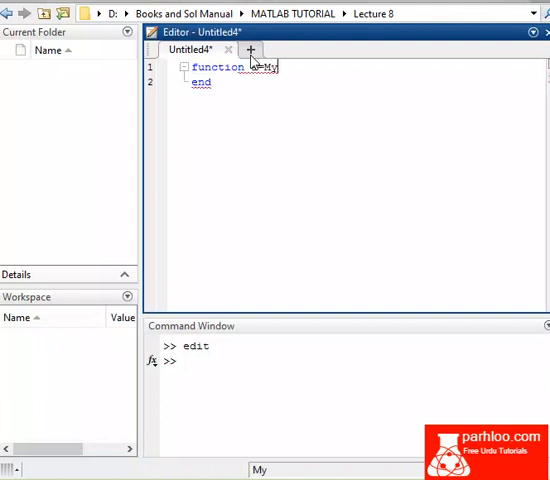
pyautogui.write('Random')
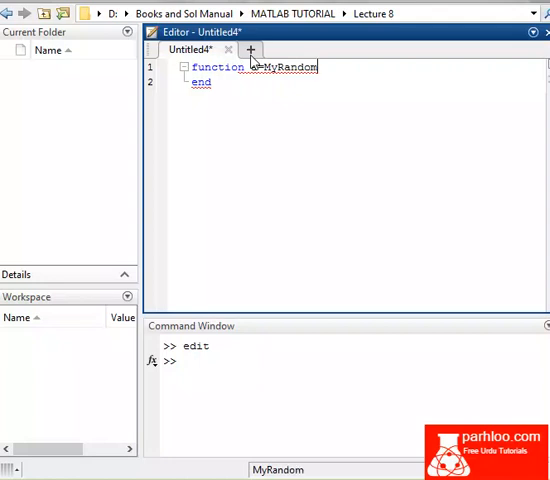
pyautogui.write('Fun')
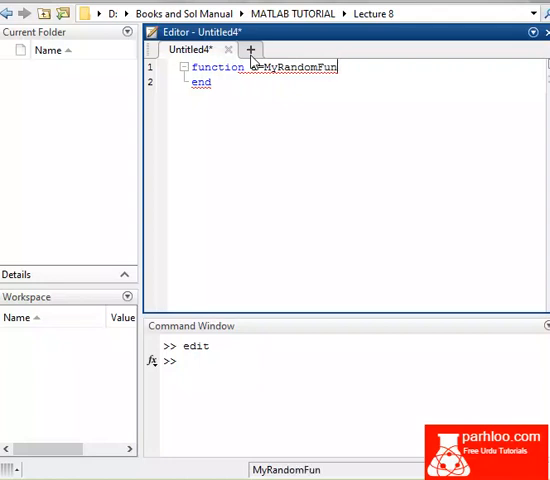
pyautogui.write('c')
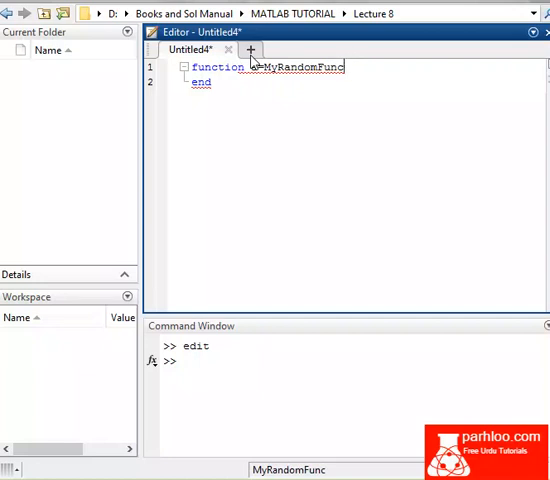
pyautogui.write('()')
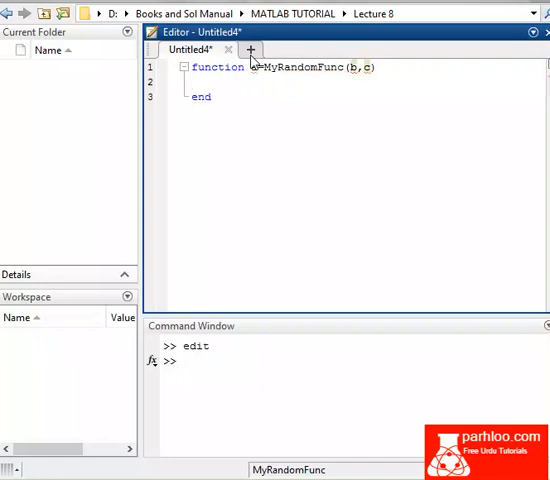
# Step: Add the body line a=b+rand(2)*c; to MyRandomFunc
pyautogui.write('a=')
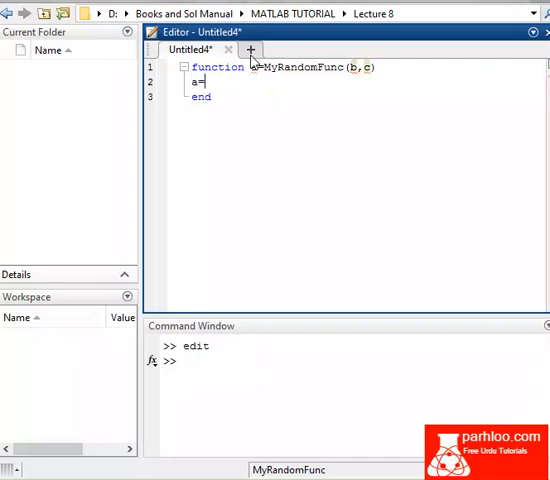
pyautogui.write('b')
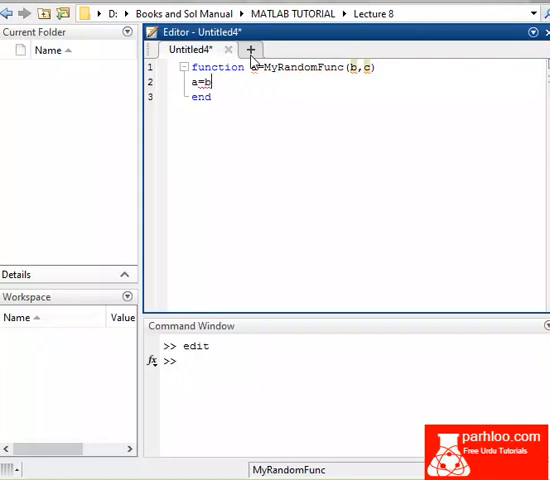
pyautogui.write('+r')
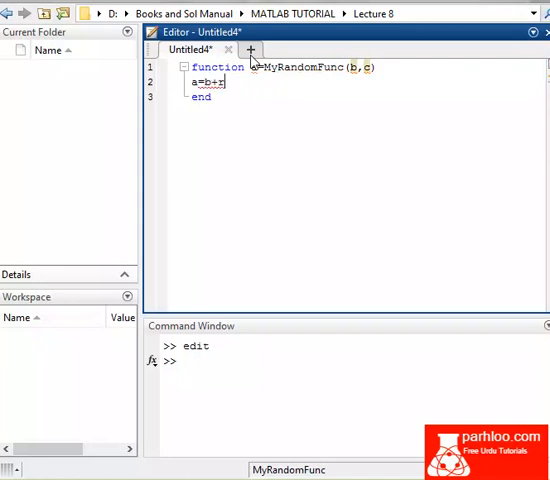
pyautogui.write('and(')
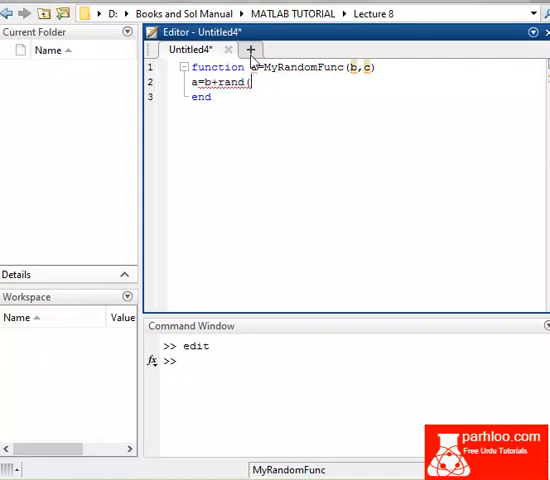
pyautogui.write('(2)')
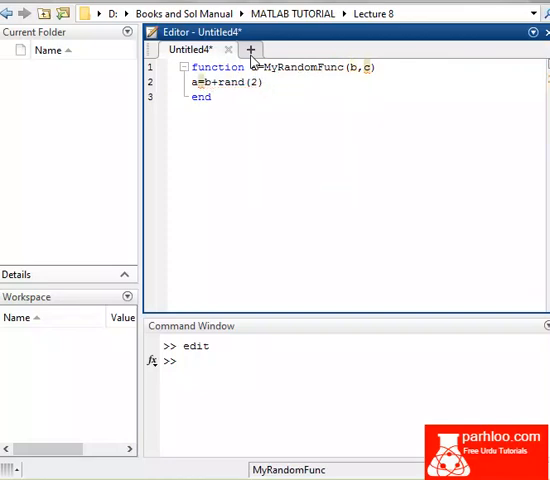
pyautogui.write('*3')
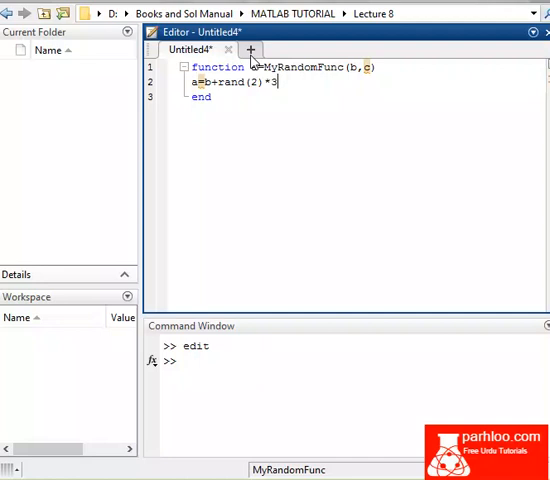
pyautogui.write('c')
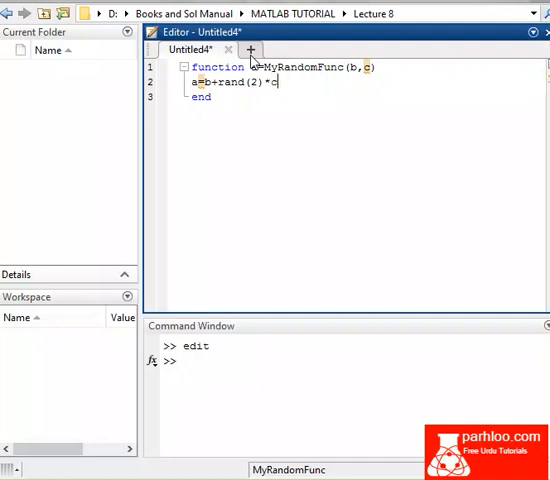
pyautogui.write(';')
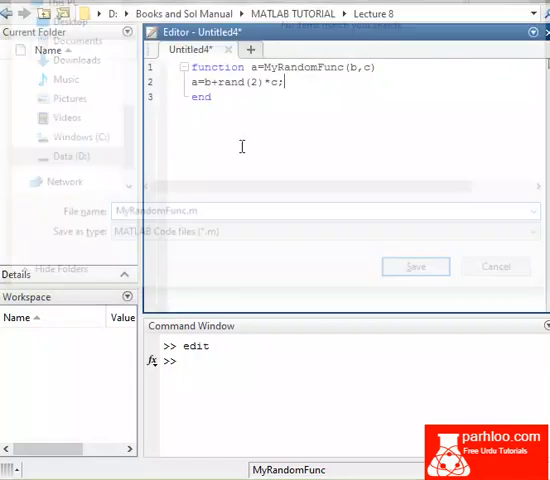
# Step: Call MyRandomFunc(2,3) in the Command Window, returning a 2-by-2 matrix
pyautogui.click(415, 266)
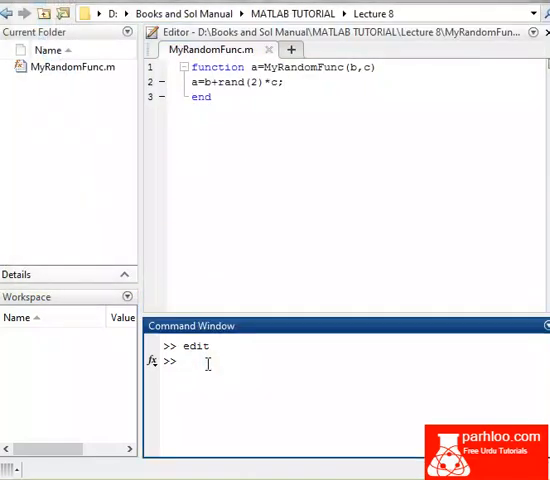
pyautogui.write('MyRan')
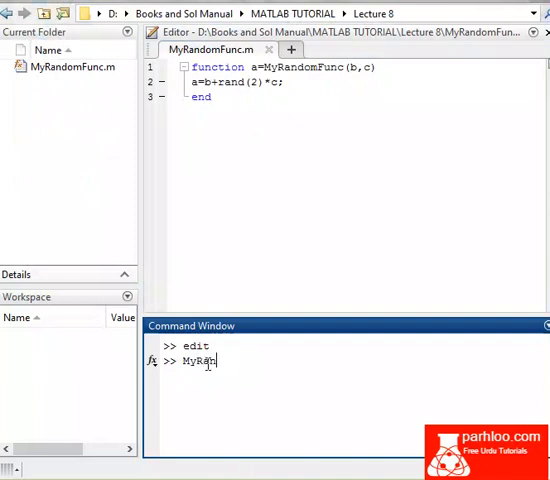
pyautogui.write('domFunc')
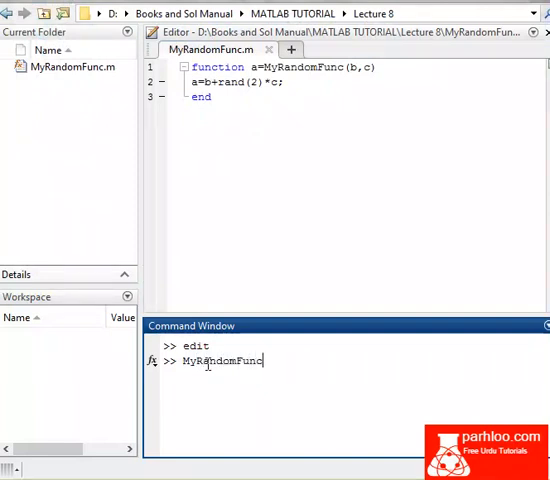
pyautogui.write('(')
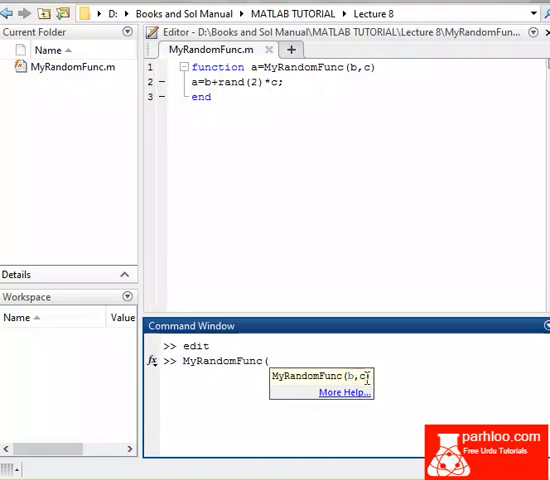
pyautogui.moveTo(358, 331)
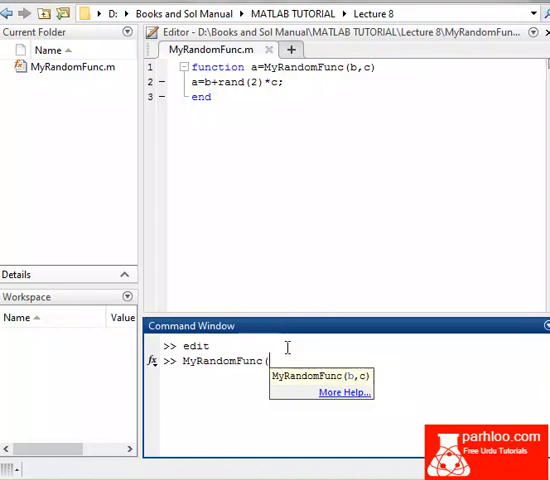
pyautogui.write('2,3')
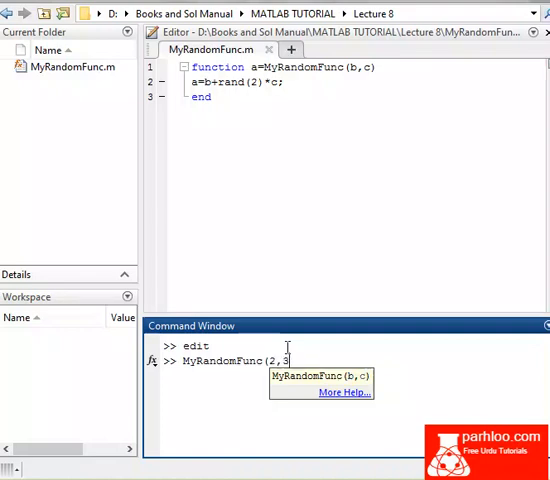
pyautogui.write('3)')
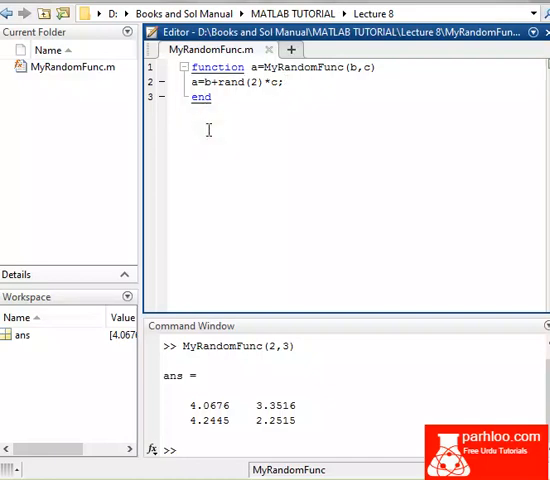
# Step: Add new lines below the main function, start a second function, and remove the extra end
pyautogui.press('enter')
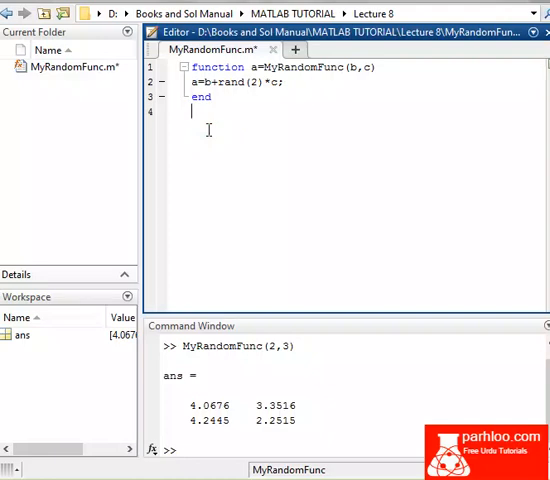
pyautogui.moveTo(270, 67)
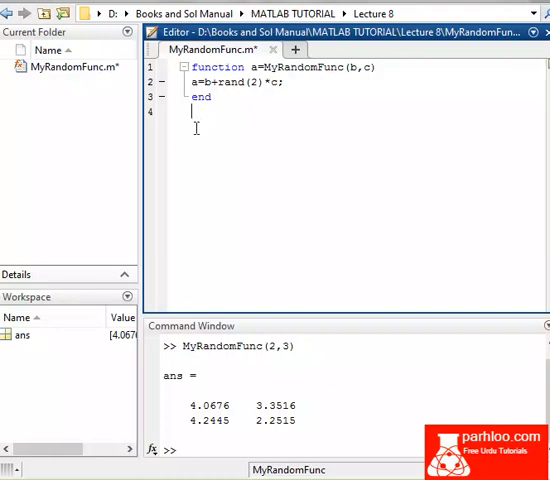
pyautogui.press('enter')
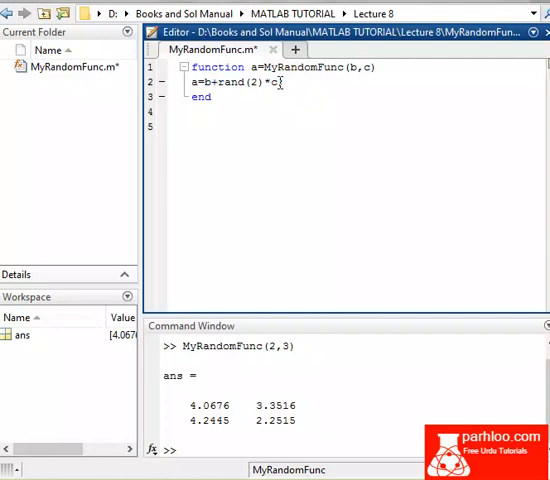
pyautogui.write('func')
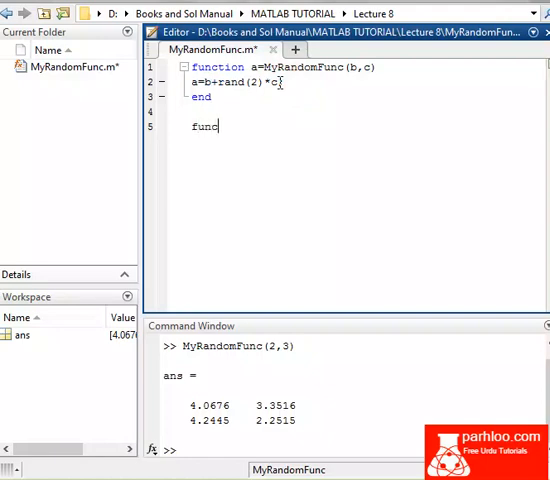
pyautogui.write('tion')
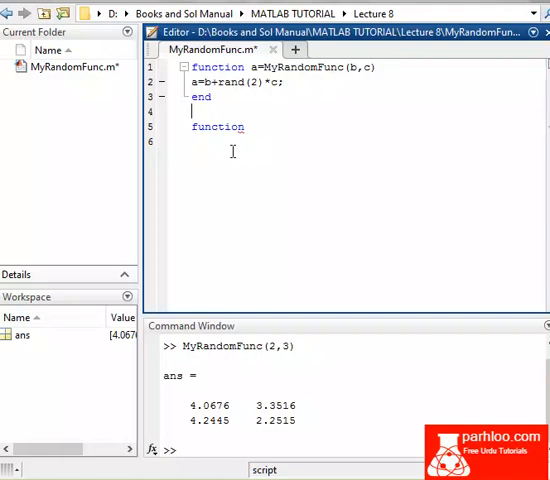
pyautogui.press('Backspace')
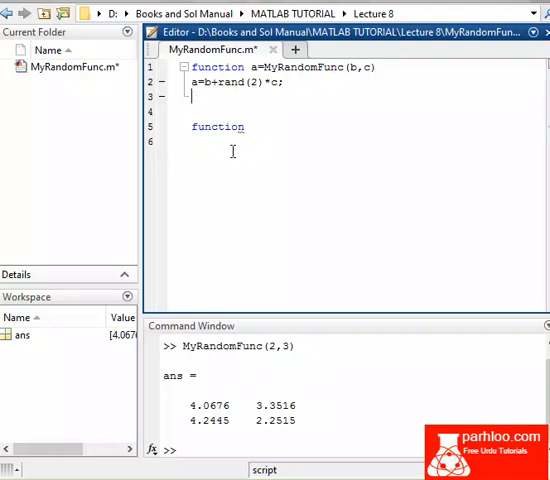
pyautogui.press('Backspace')
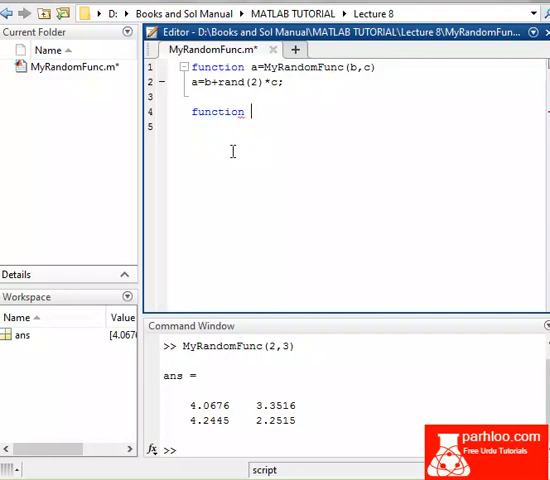
# Step: Declare the local function sub=subFunc(b,c)
pyautogui.write('a')
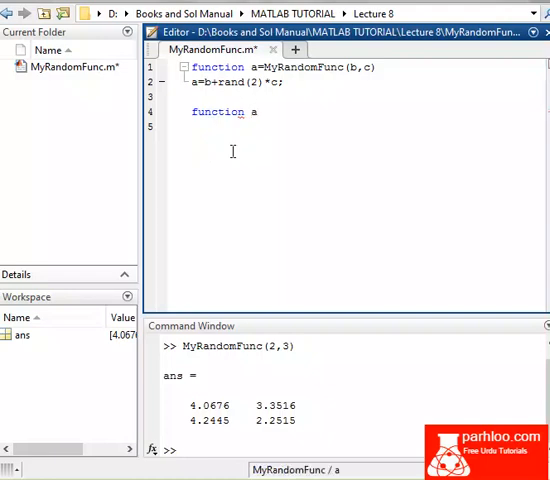
pyautogui.press('BackSpace')
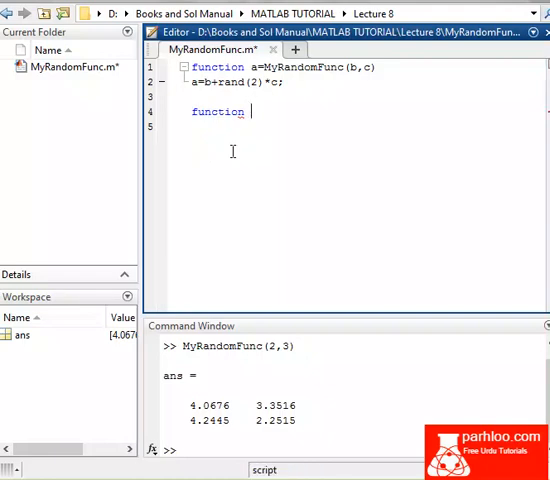
pyautogui.write('sub=')
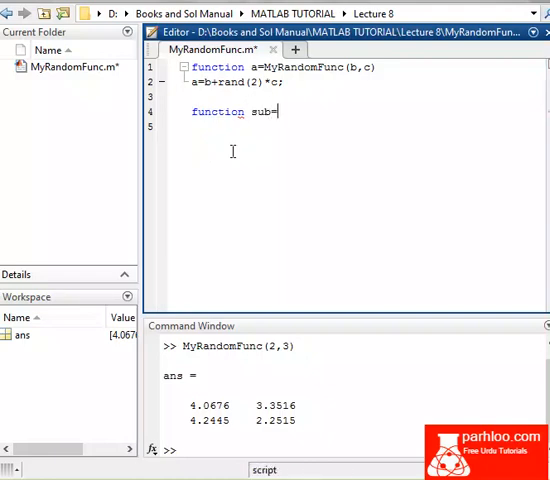
pyautogui.write('subF')
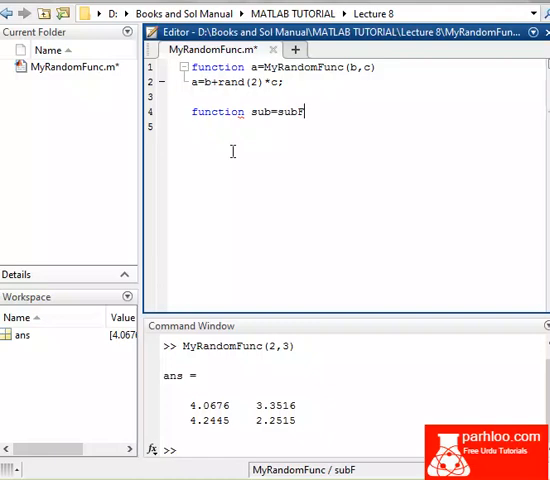
pyautogui.write('unc')
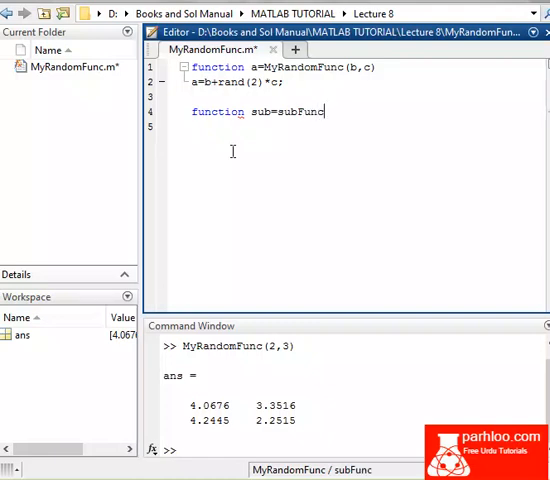
pyautogui.write('(')
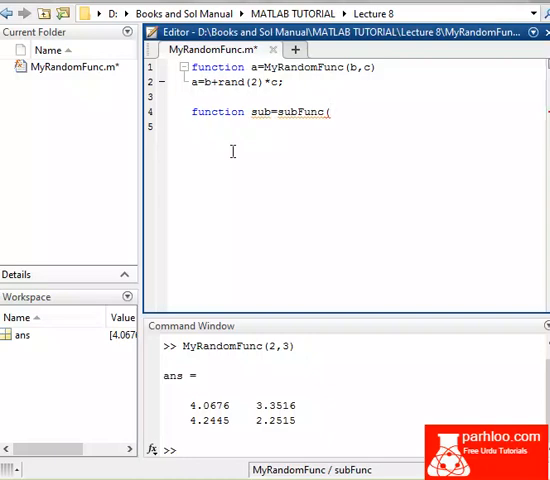
pyautogui.write('b,c')
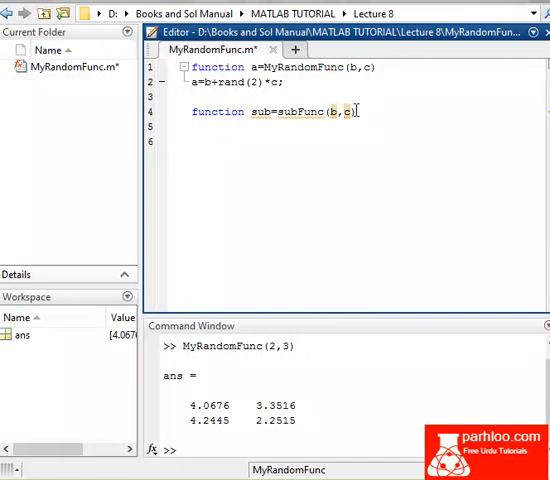
# Step: Give subFunc the body sub=b+rand(2)*c; and change the main body to a=subFunc;
pyautogui.click(192, 125)
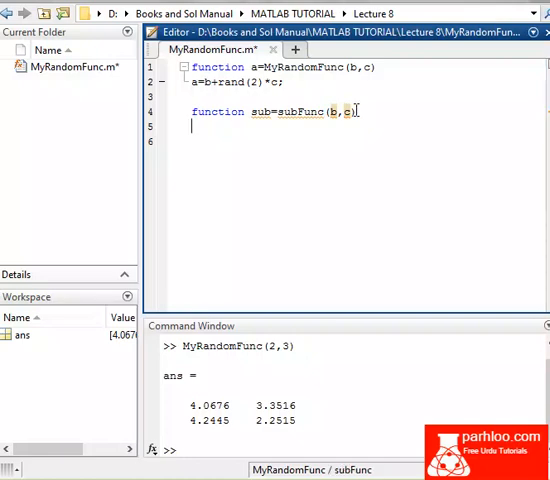
pyautogui.write('sub=')
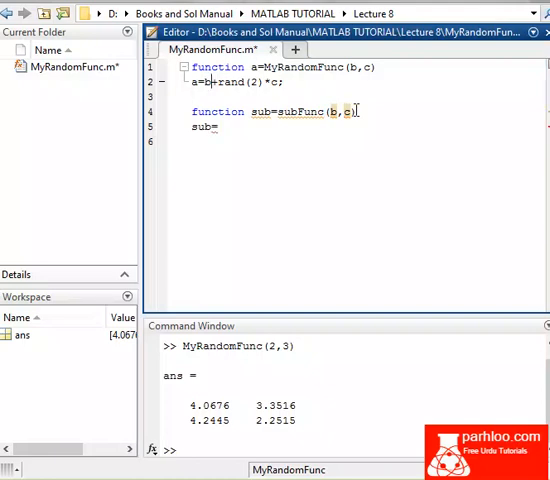
pyautogui.moveTo(203, 81); pyautogui.dragTo(284, 81)
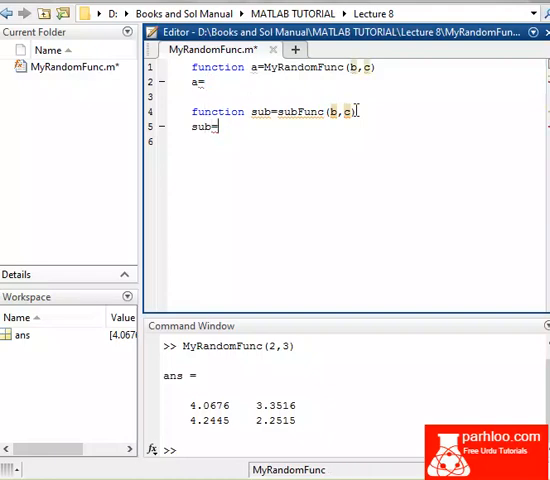
pyautogui.write('b+rand(2)*c;')
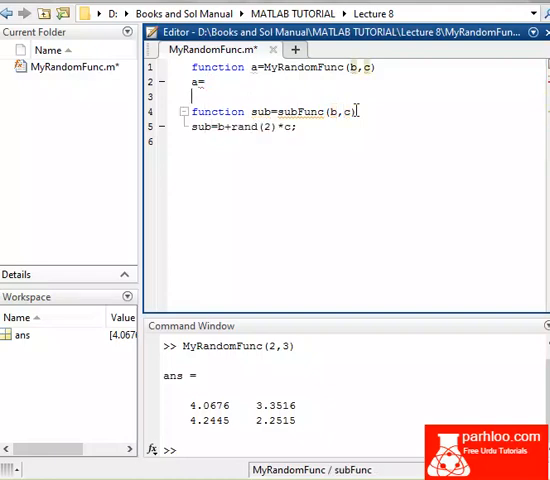
pyautogui.click(203, 81)
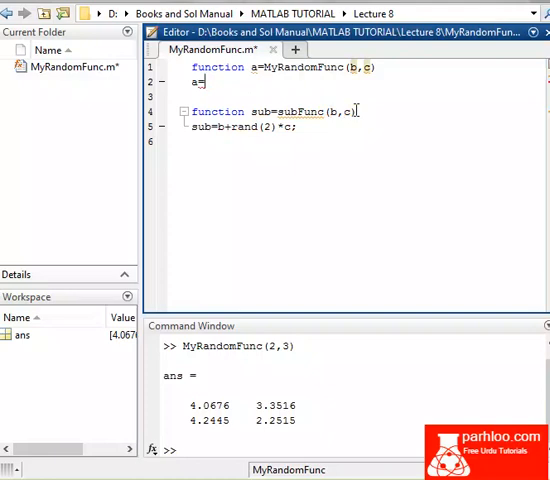
pyautogui.write('subFunc')
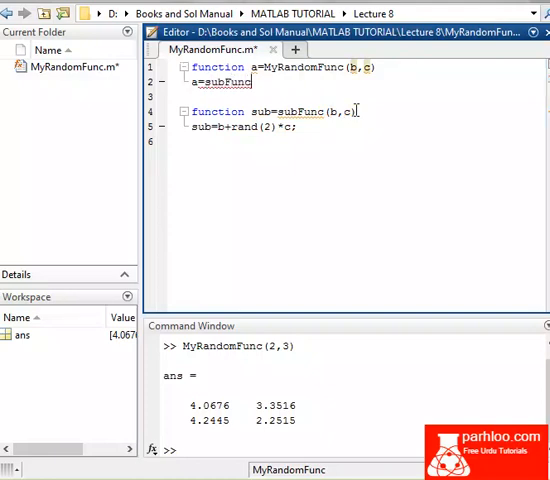
pyautogui.write(';')
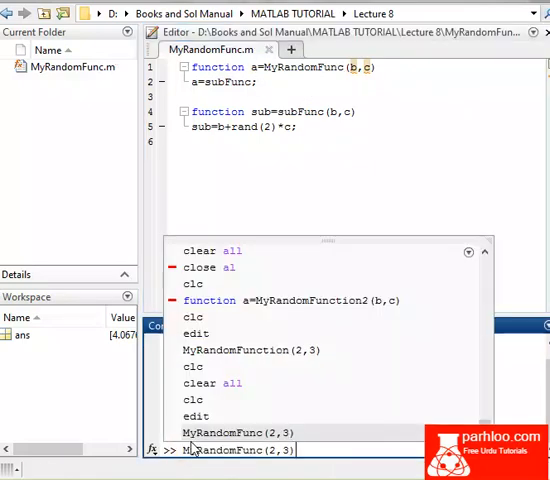
# Step: Rerun MyRandomFunc(2,3), which errors at subFunc line 5 and MyRandomFunc line 2
pyautogui.press('enter')
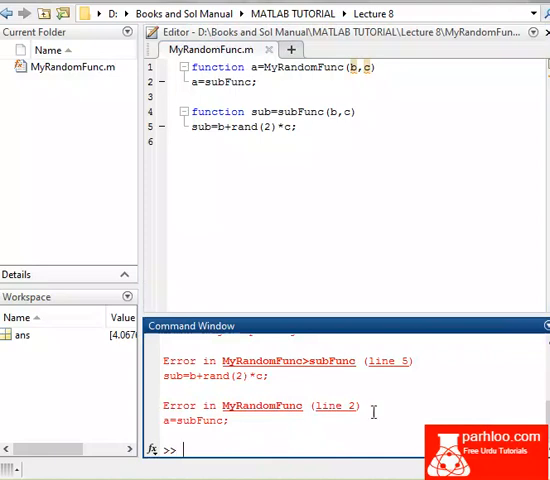
pyautogui.moveTo(262, 405)
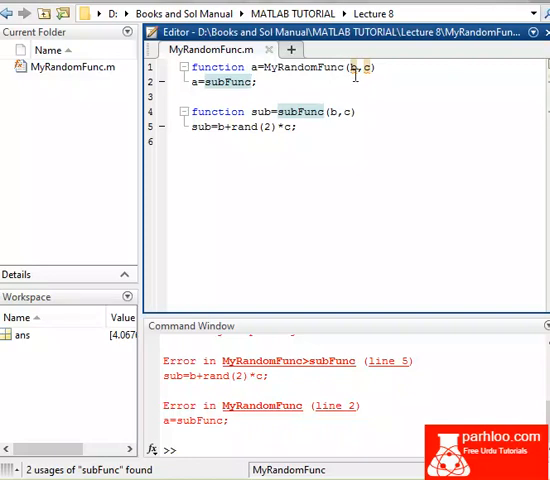
pyautogui.moveTo(372, 67)
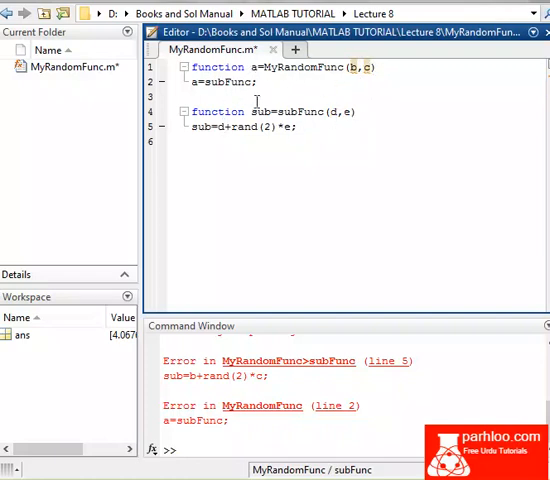
# Step: Pass the arguments (b,c) to the subFunc call on line 2
pyautogui.click(237, 81)
pyautogui.write('(')
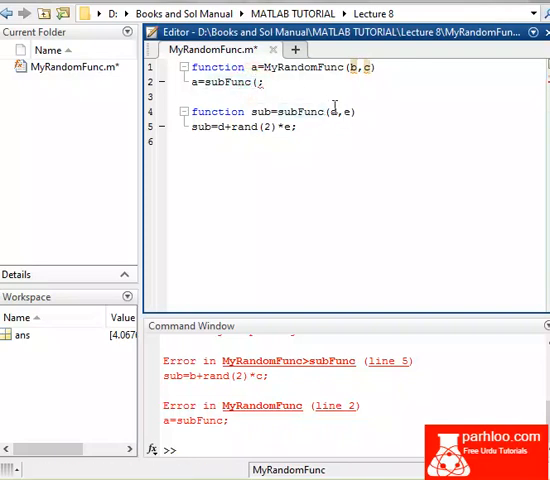
pyautogui.write('b,c)')
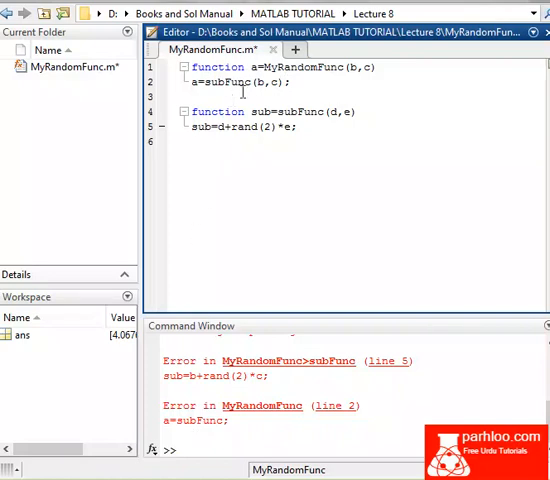
pyautogui.moveTo(333, 72)
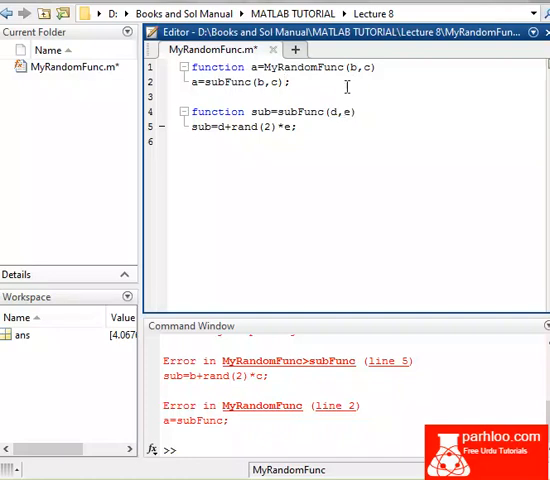
pyautogui.moveTo(288, 82)
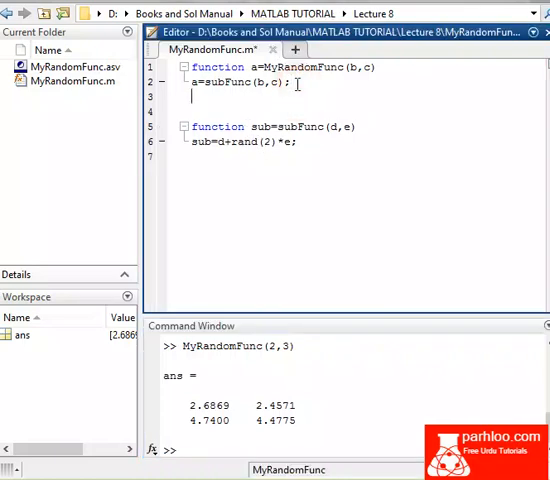
# Step: Add the line subtraction=b-c; to MyRandomFunc
pyautogui.write('b')
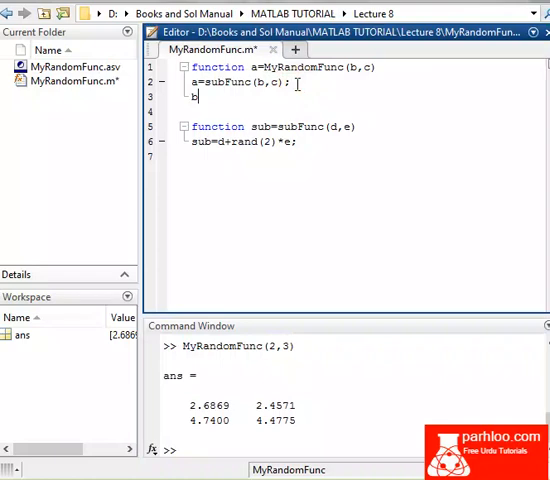
pyautogui.write('ub')
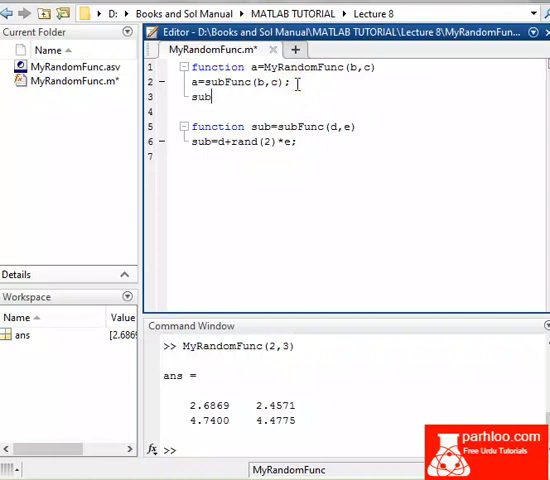
pyautogui.write('tract')
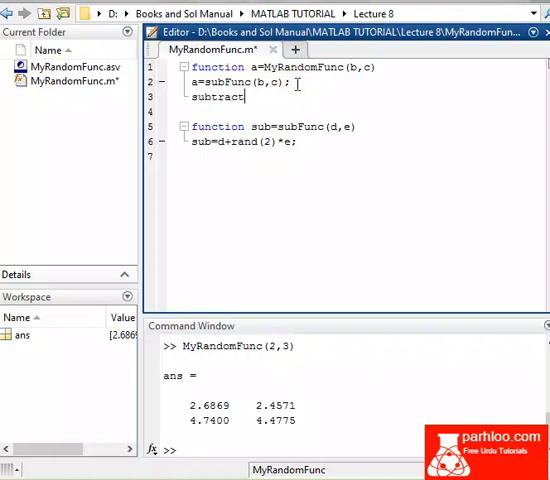
pyautogui.write('ion=b-')
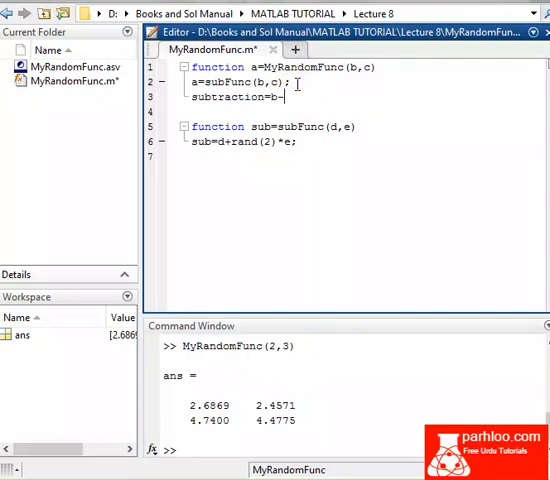
pyautogui.write('c;')
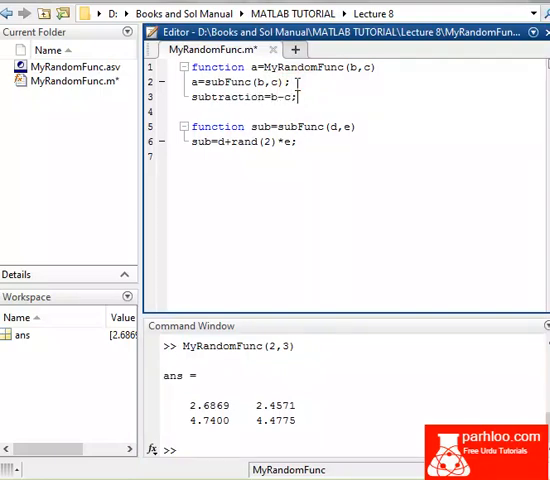
# Step: Save, make subtraction a second output, and start a two-output MyRandomFunc(2,3) call
pyautogui.press('ctrl+s')
pyautogui.write('[a')
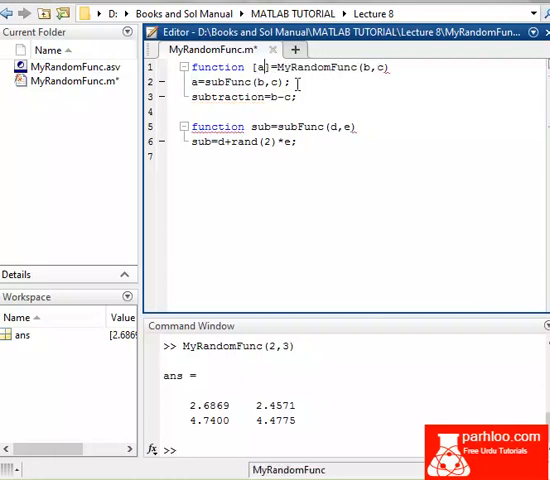
pyautogui.write('subtraction')
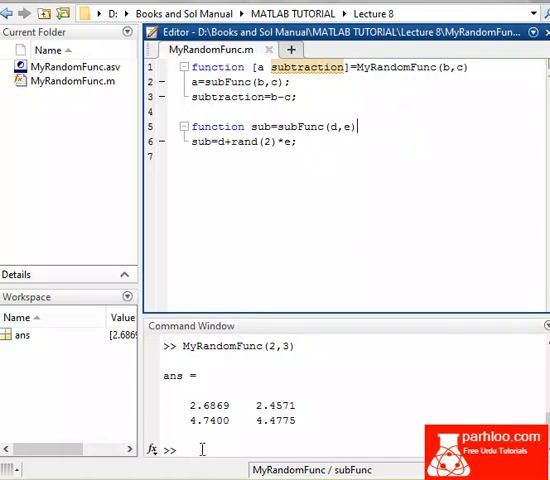
pyautogui.write('MyRandomFunc(2,3)')
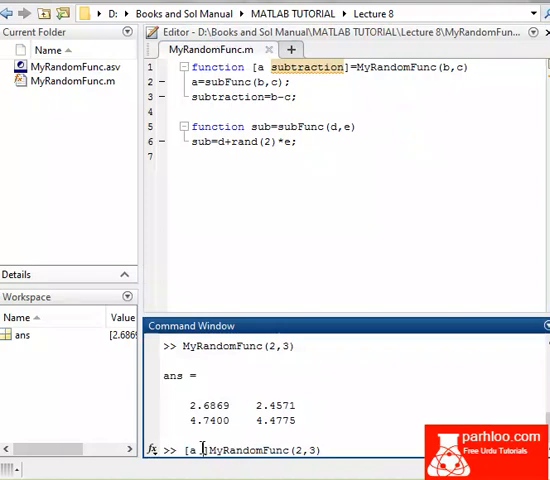
# Step: Run [a subtraction]=MyRandomFunc(2,3), giving a 2-by-2 a and subtraction = -1
pyautogui.write('sub')
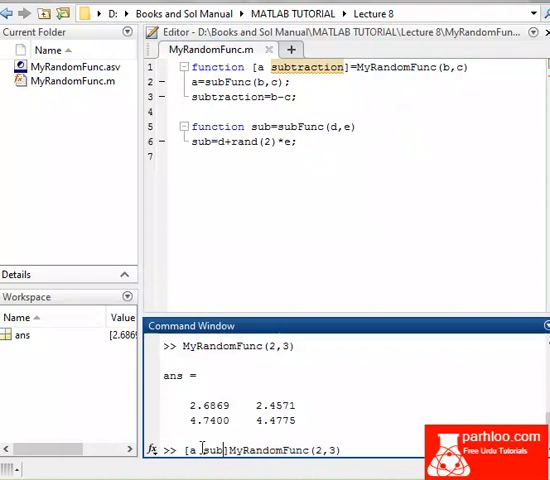
pyautogui.write('traction')
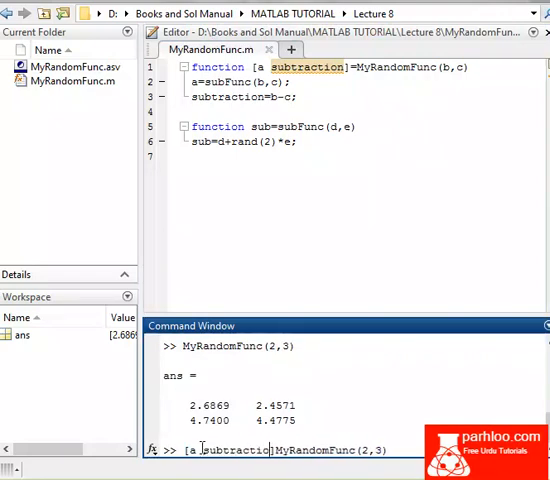
pyautogui.write(']=')
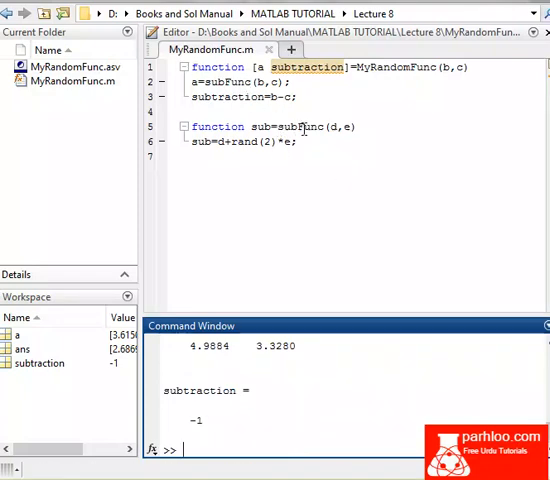
pyautogui.click(271, 96)
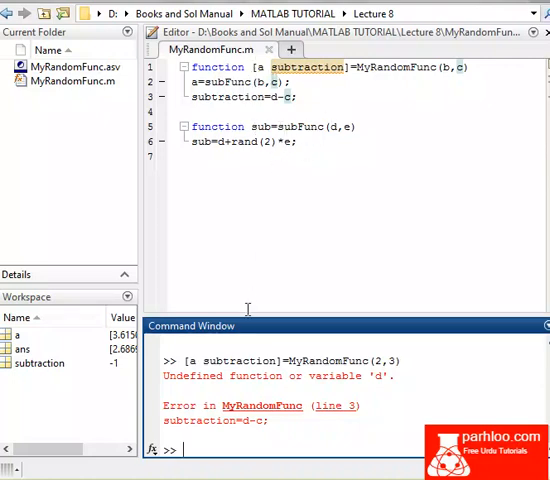
pyautogui.write('d')
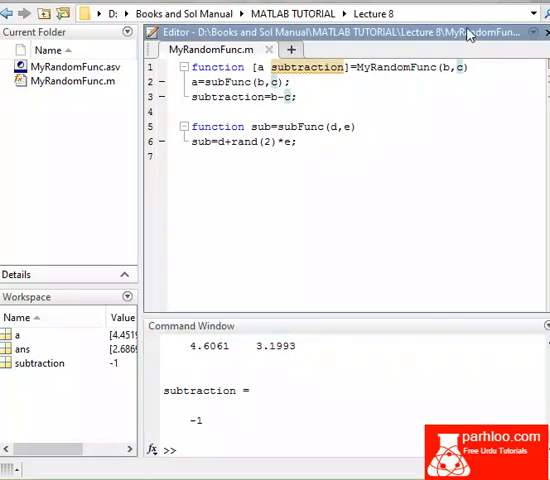
pyautogui.moveTo(500, 7)
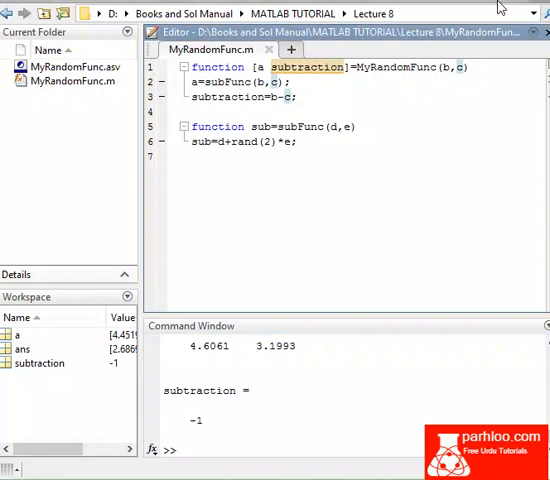